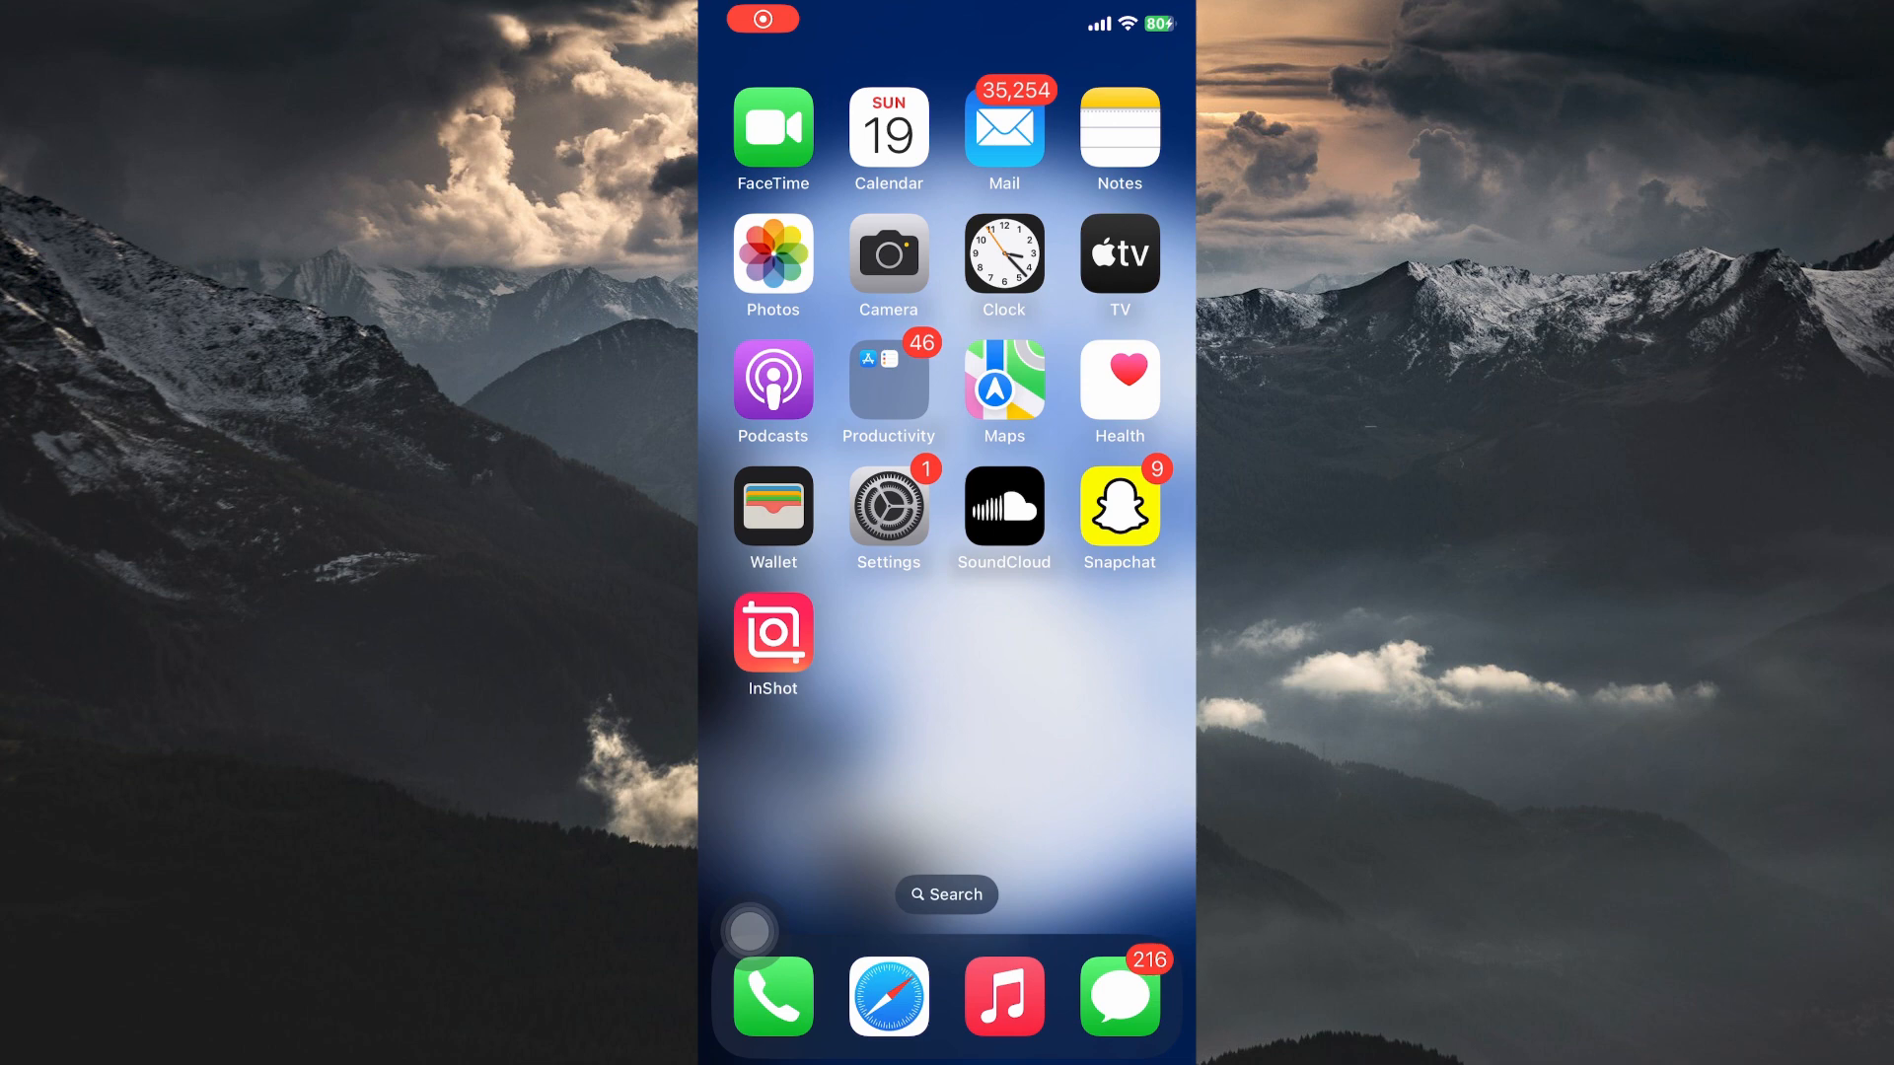
# Open Settings and go to the Wallet page
pyautogui.click(887, 507)
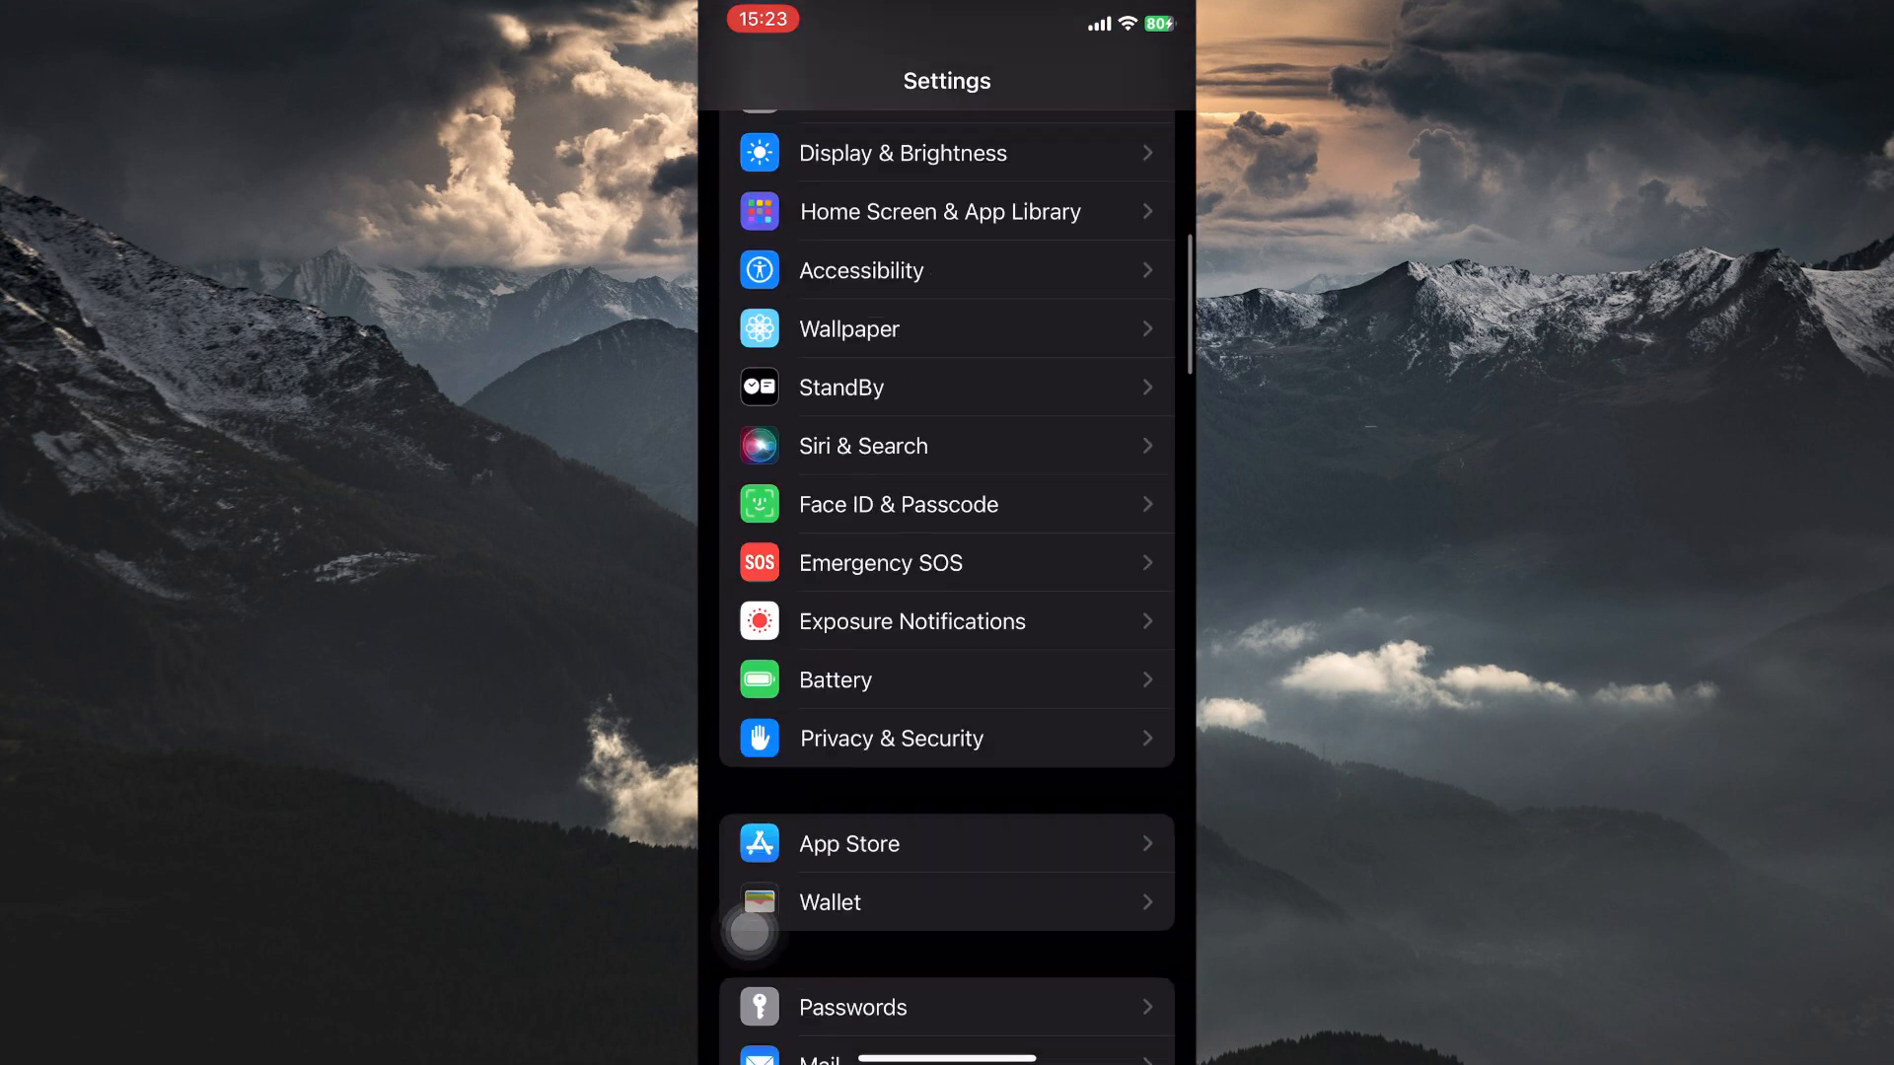
pyautogui.scroll(-3)
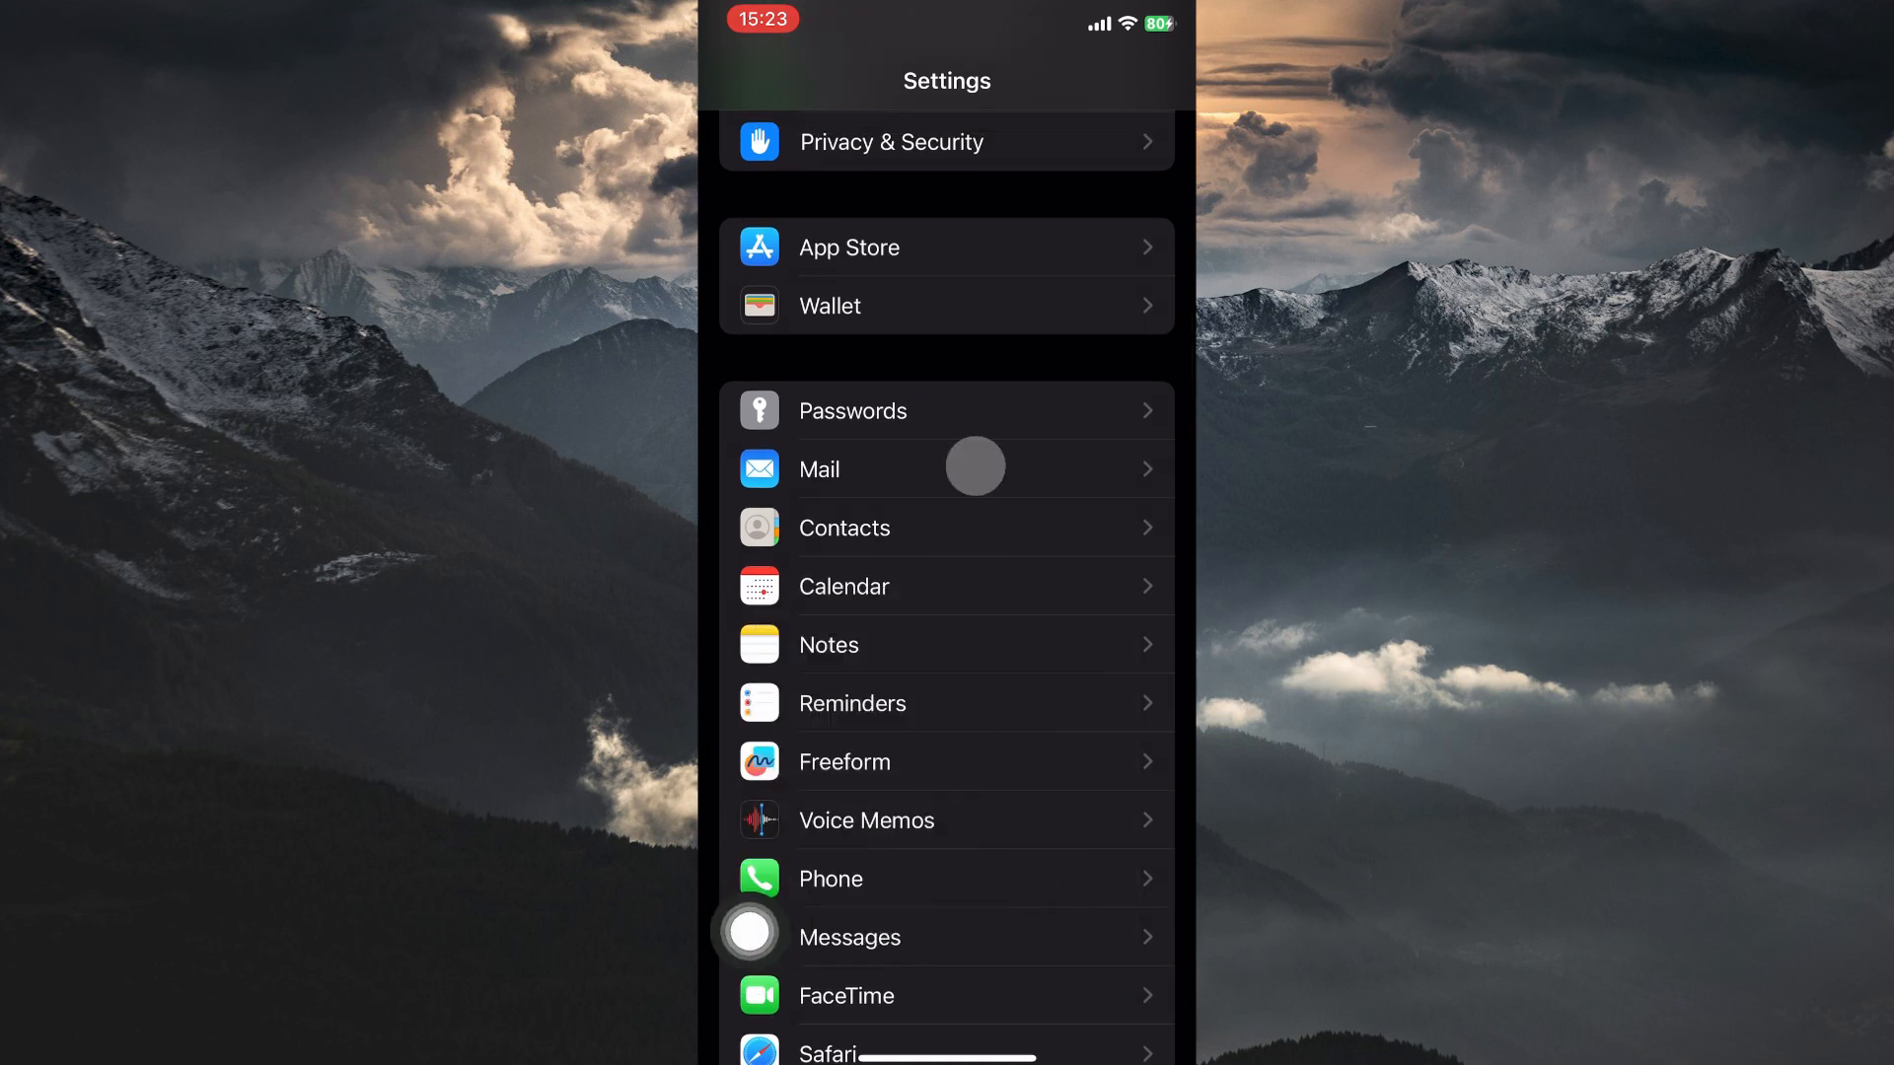
pyautogui.click(828, 306)
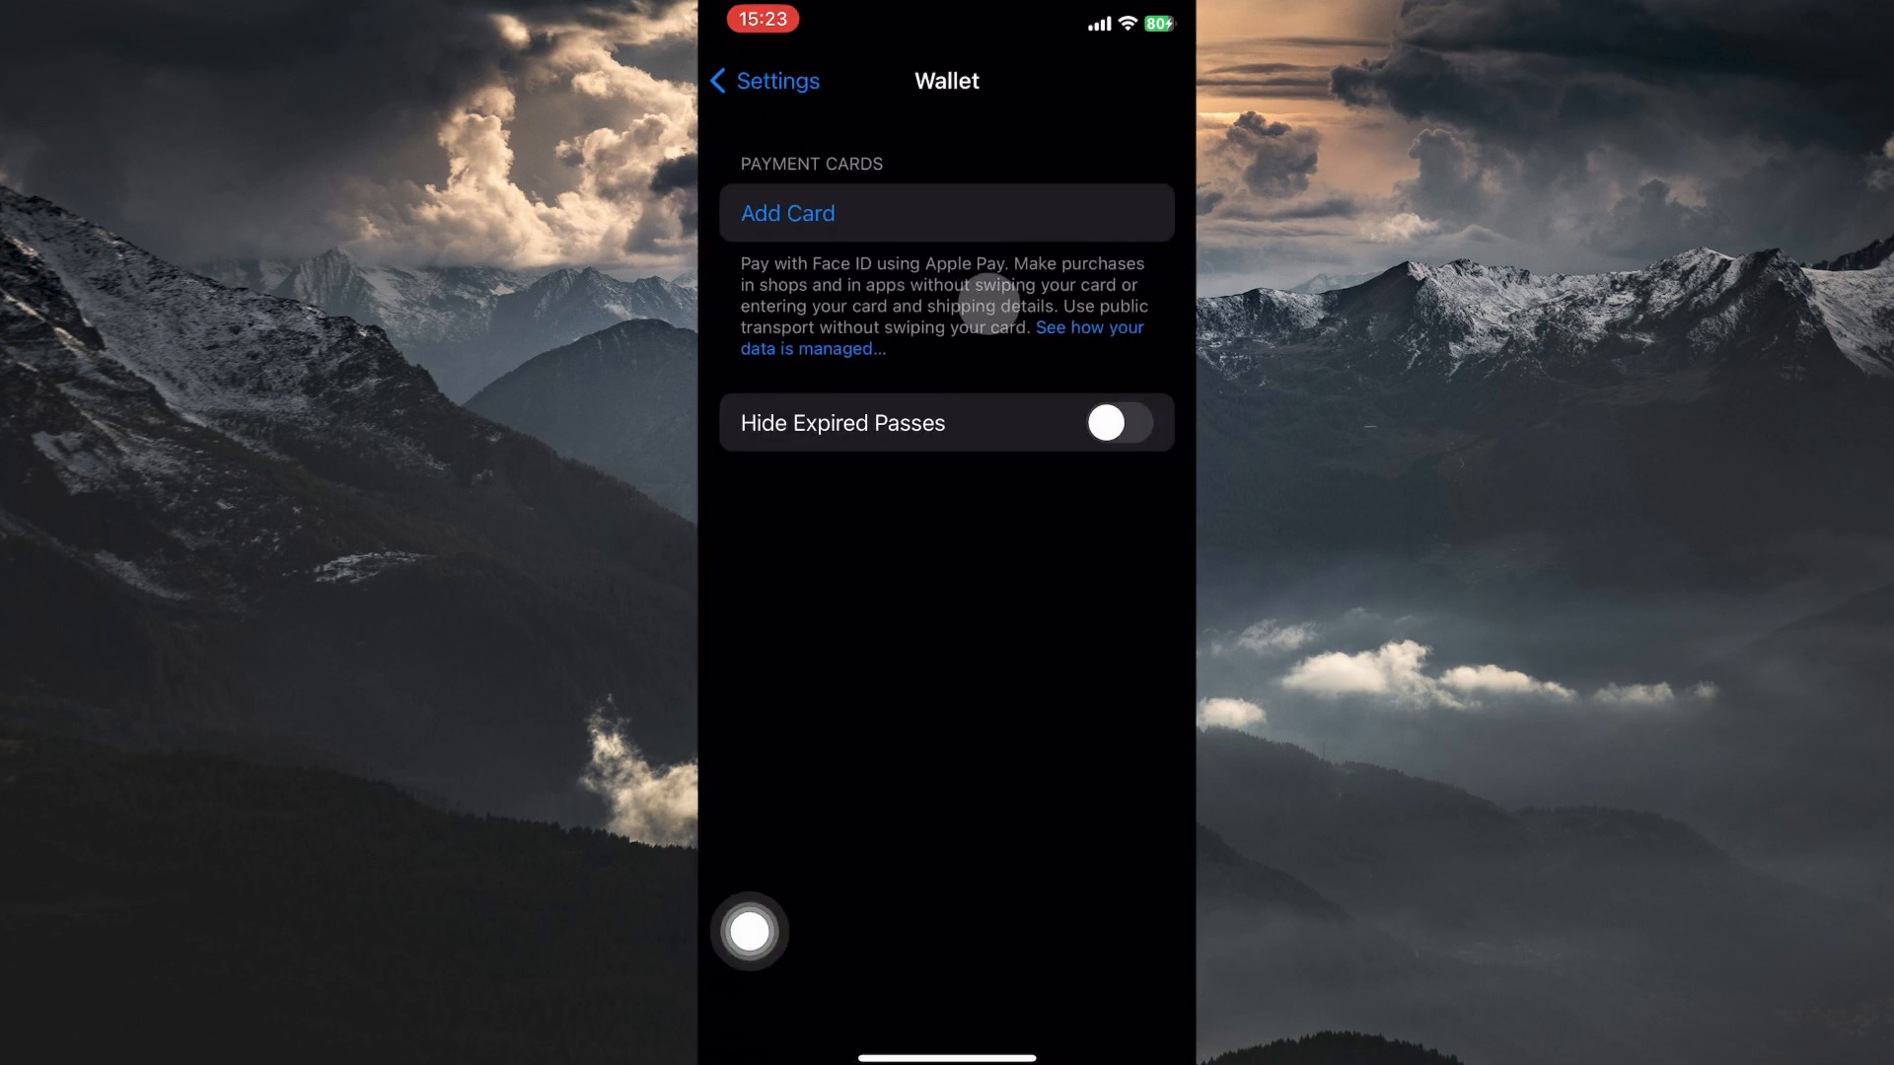
# Add a card to Wallet and choose the Travel Card option
pyautogui.click(787, 214)
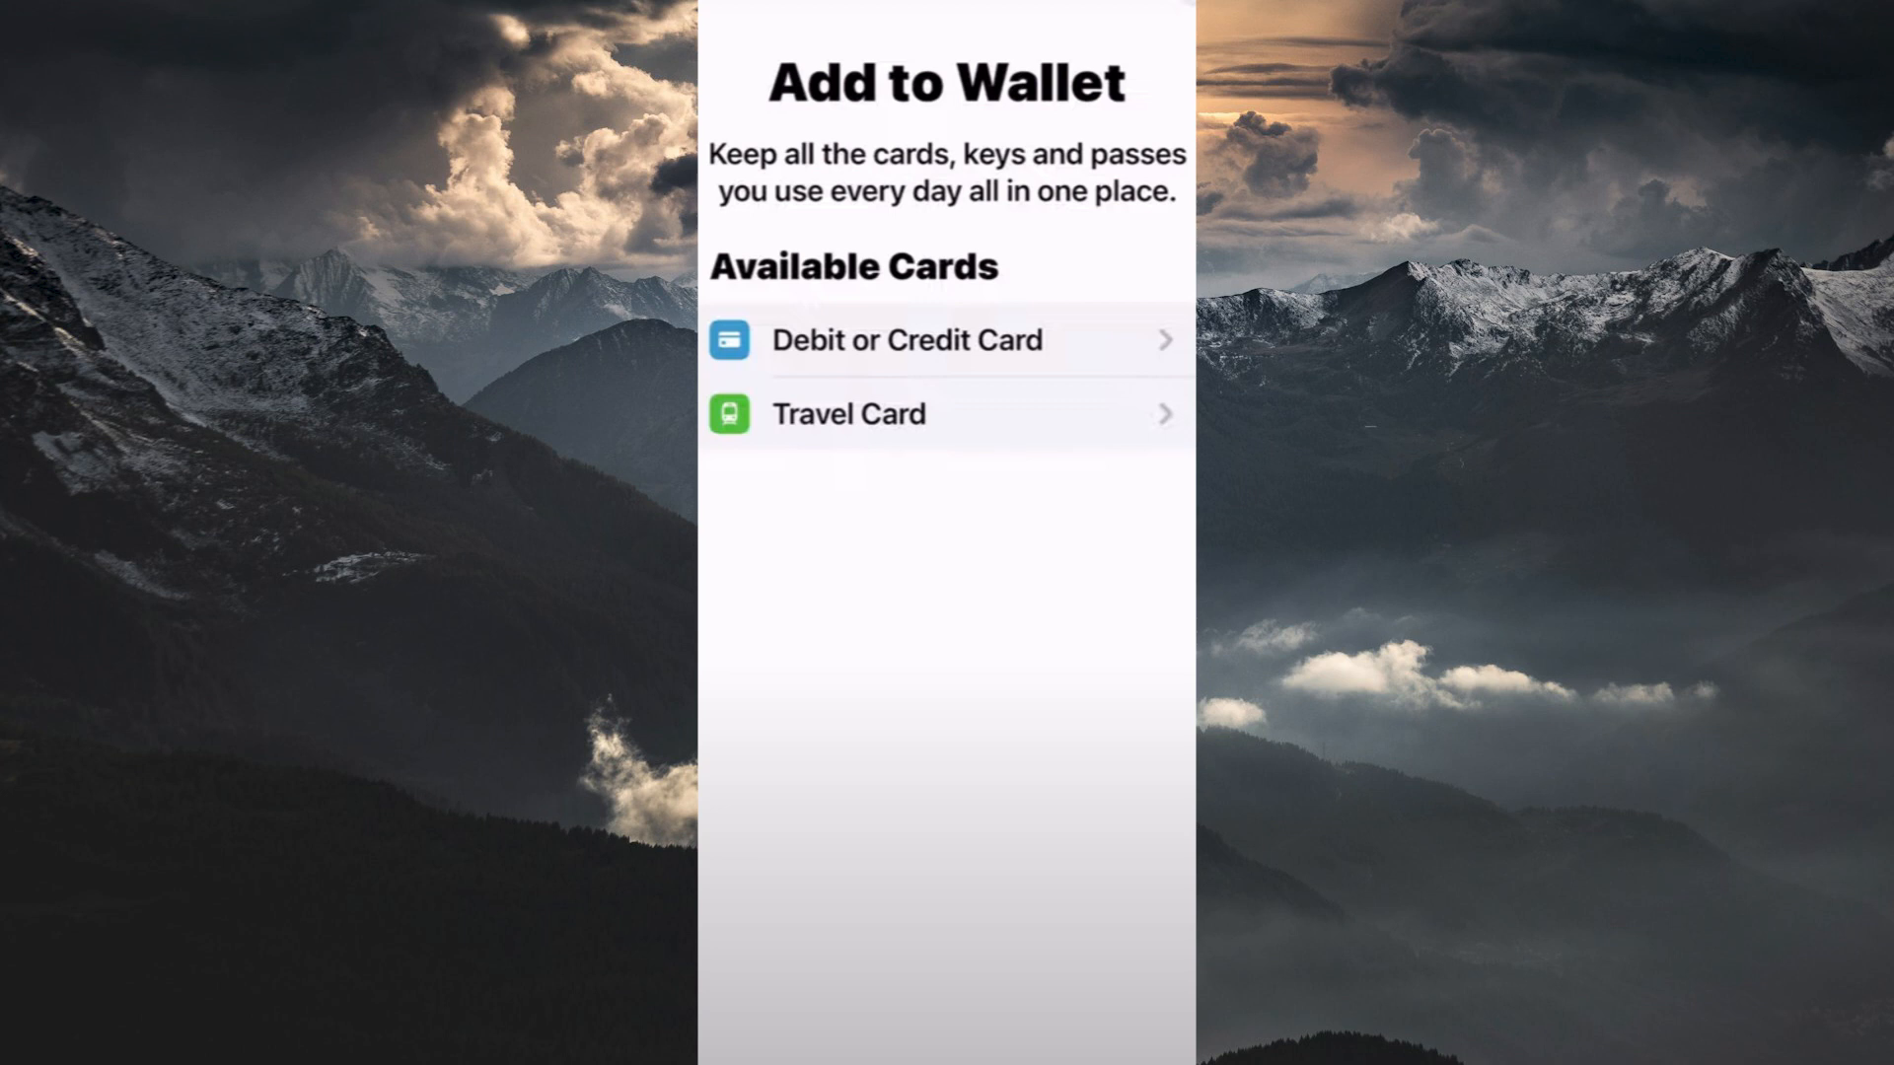
pyautogui.click(850, 413)
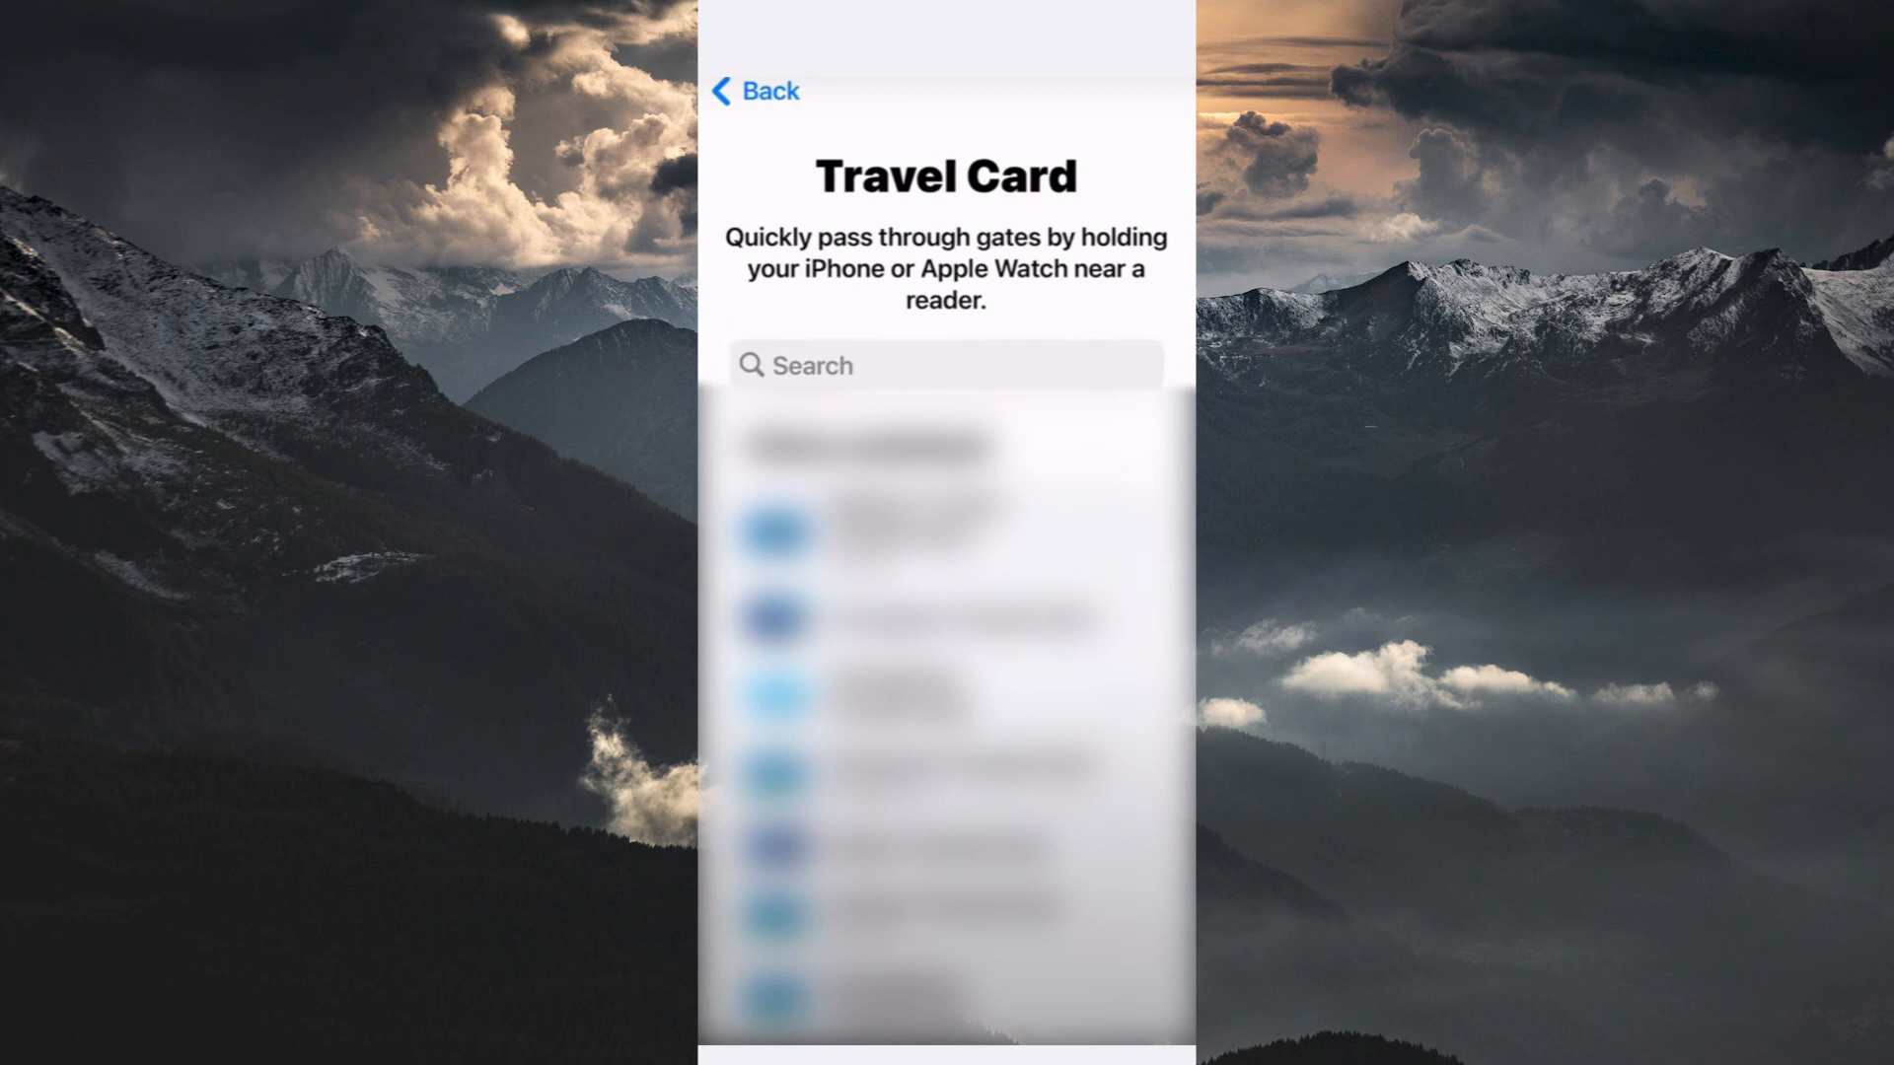
# Search travel cards for 'NOL', then search the App Store for 'rta nol'
pyautogui.write('NOL')
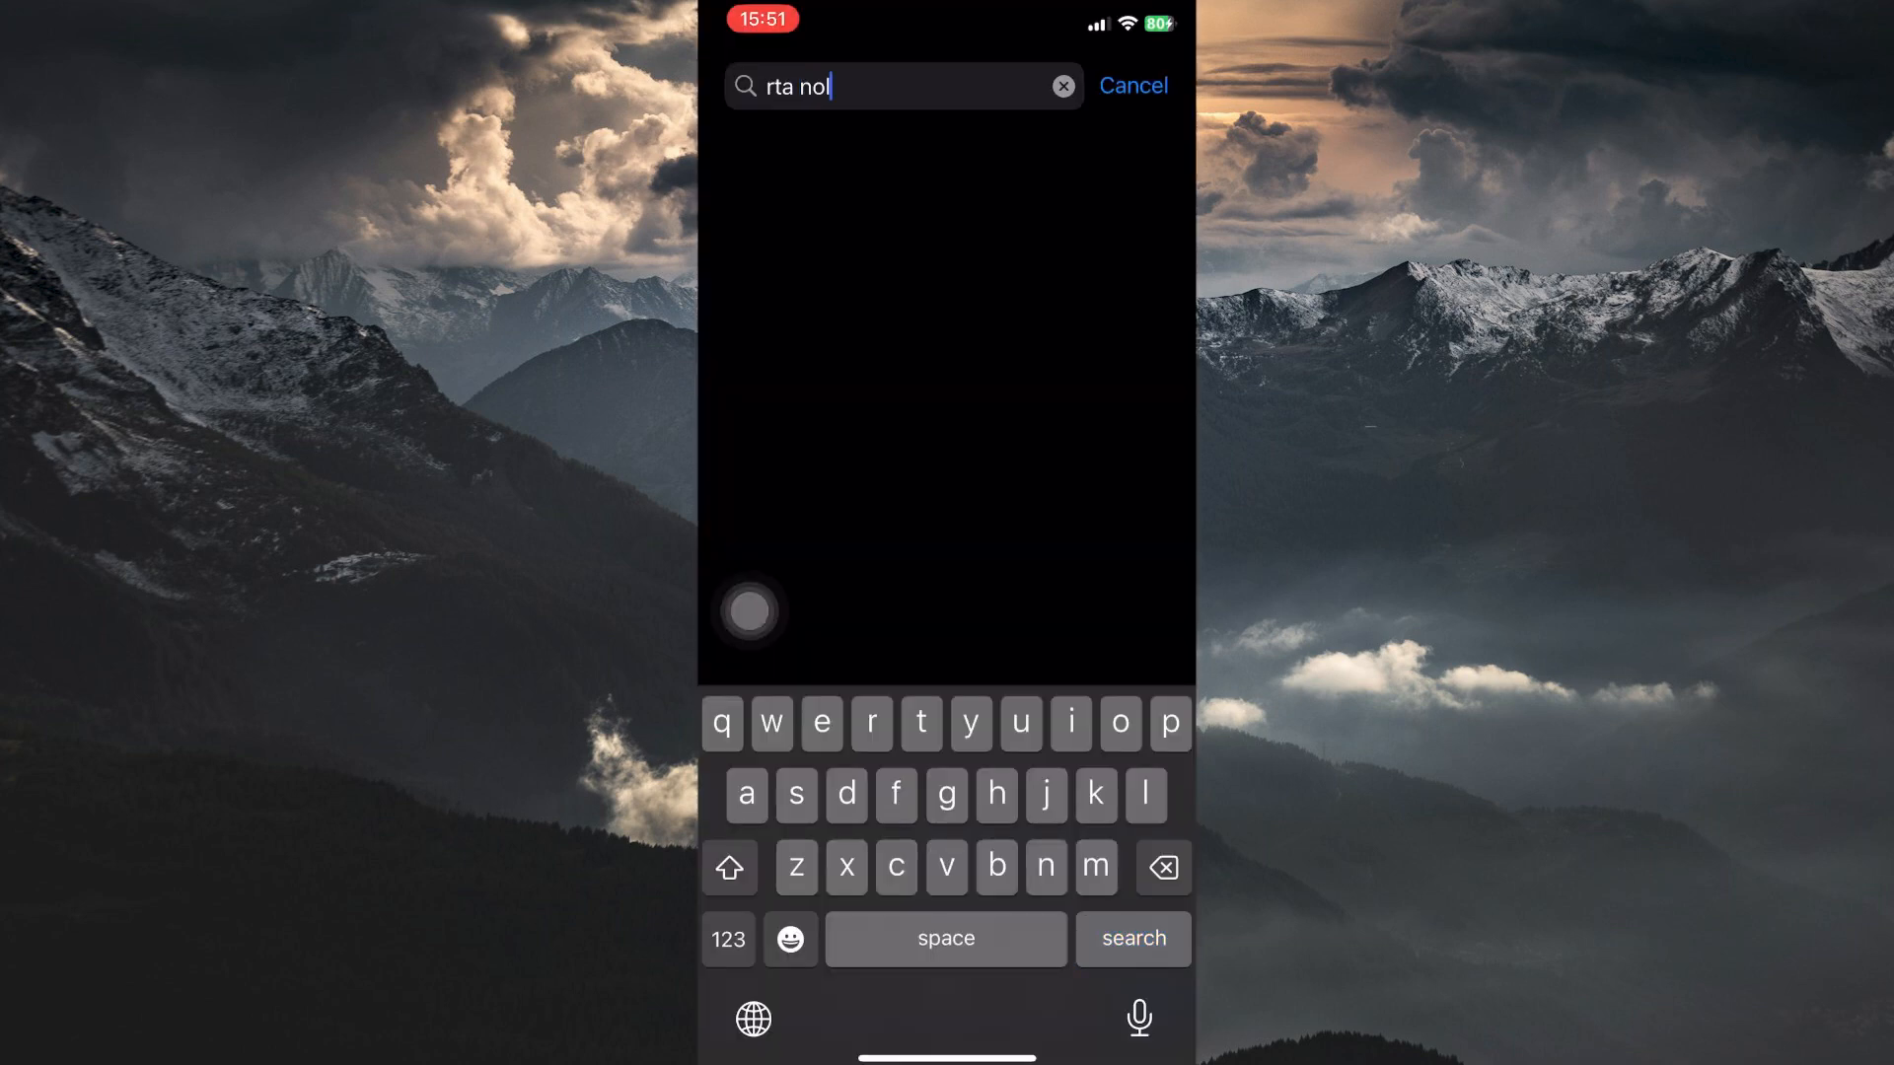
pyautogui.click(1130, 938)
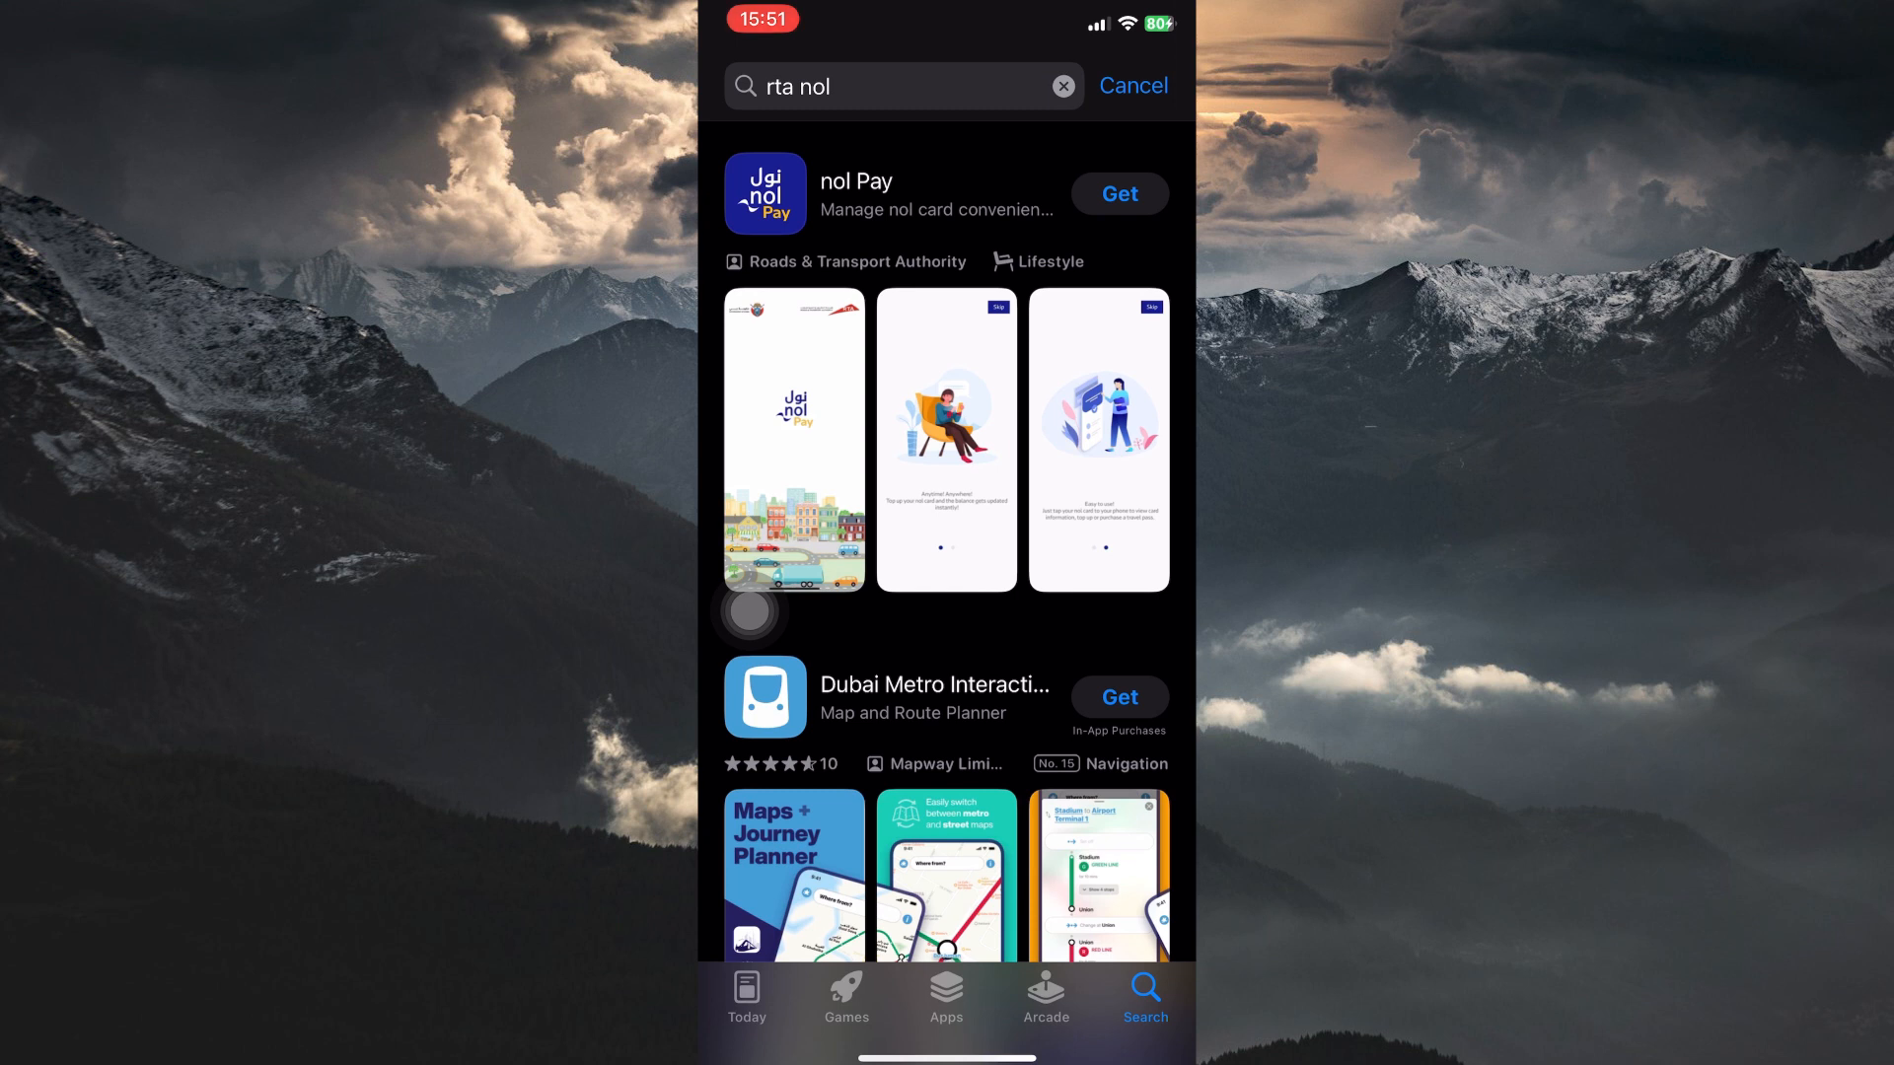